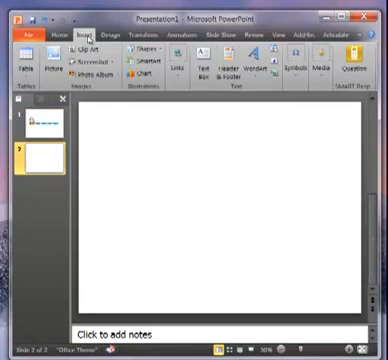
mouse_move(258, 55)
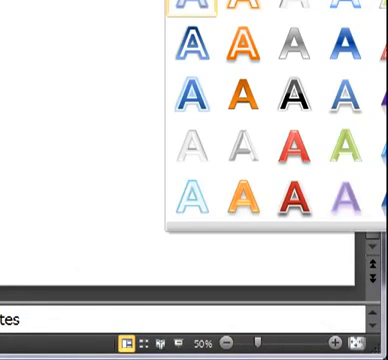
mouse_move(189, 42)
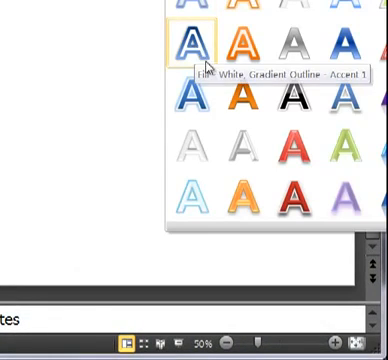
Insert 'Fill - White, Gradient Outline - Accent 1' WordArt and select its placeholder text
left_click(192, 39)
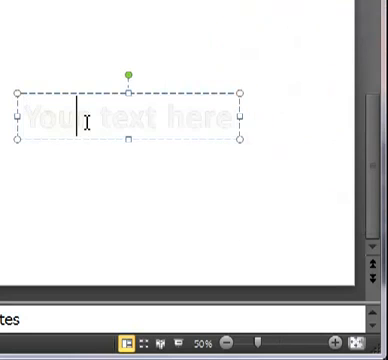
triple_click(130, 118)
type("unusual uses for power point")
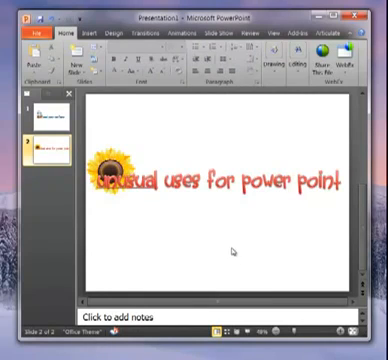
Save the selected sunflower and WordArt title as the PNG picture 'sunflower text'
left_click(120, 172)
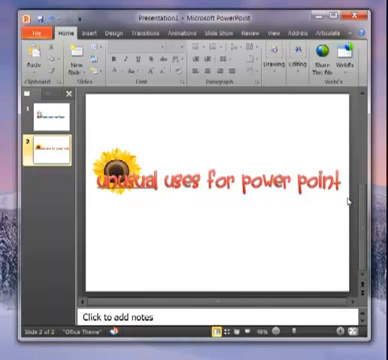
mouse_move(345, 205)
type("sunflower text")
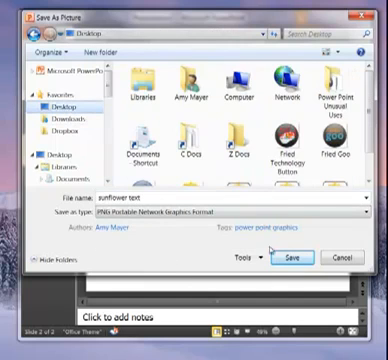
left_click(292, 259)
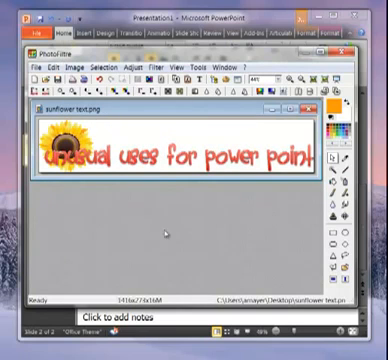
mouse_move(165, 235)
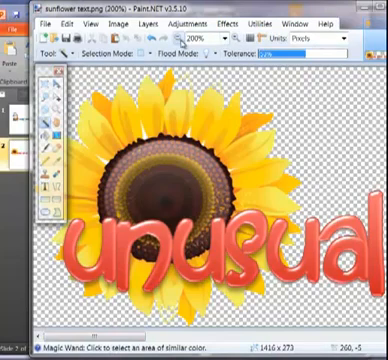
Operate the Paint.NET toolbar while clearing the background around the sunflower
left_click(205, 38)
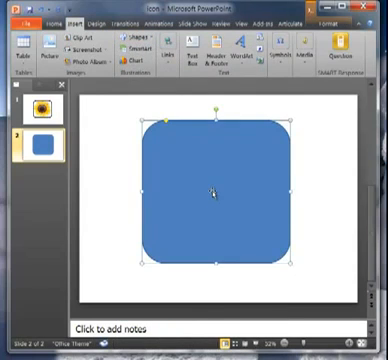
Give the rounded square a white-fill, black-outline shape style
left_click(348, 17)
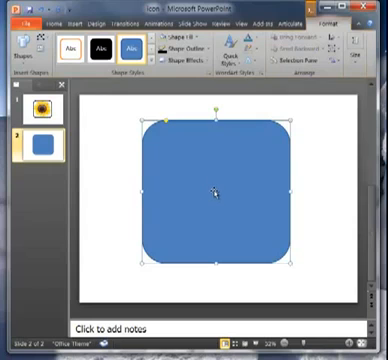
left_click(160, 35)
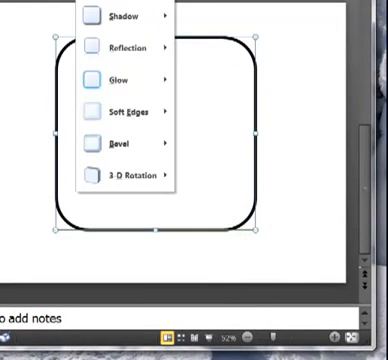
left_click(120, 18)
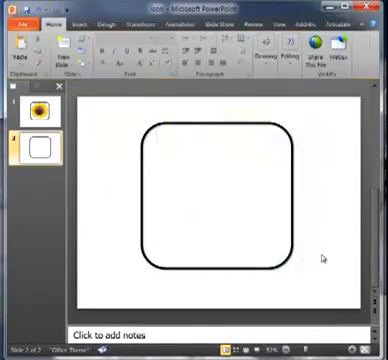
mouse_move(133, 90)
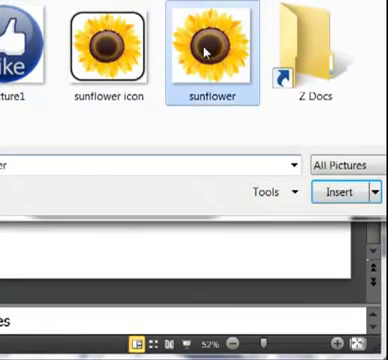
Insert the sunflower image from the Desktop onto the outlined square's slide
left_click(350, 191)
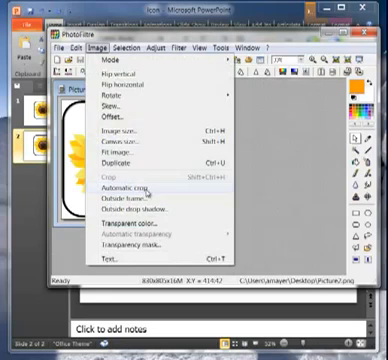
Apply Automatic crop to Picture2.png to remove its empty border
left_click(119, 188)
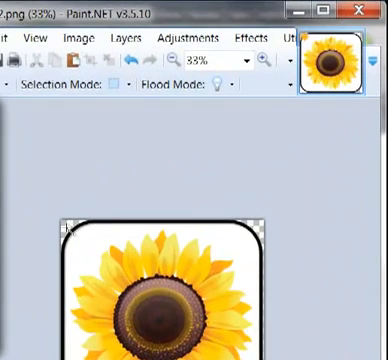
mouse_move(228, 181)
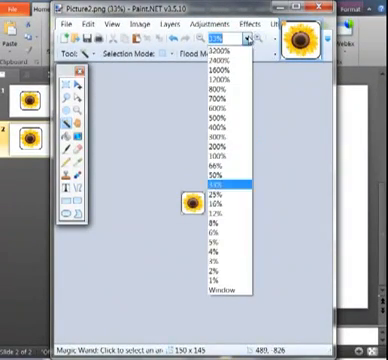
Set the zoom to 100% to view the resized icon at actual size
left_click(223, 180)
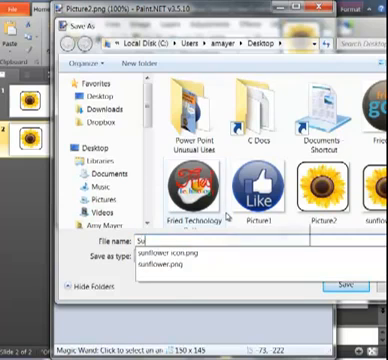
Enter 'Sunflower Icon' as the new PNG file name
type("Sunflower Icon")
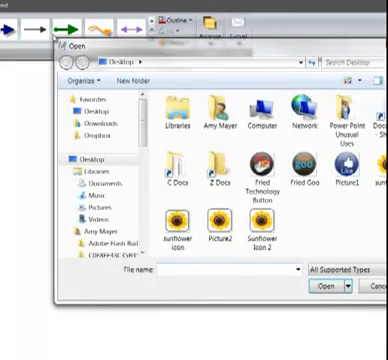
Open the sunflower icon PNG from the Desktop in Snagit Editor
left_click(360, 287)
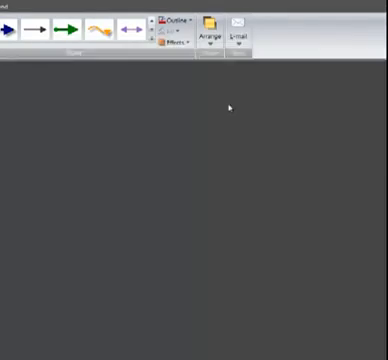